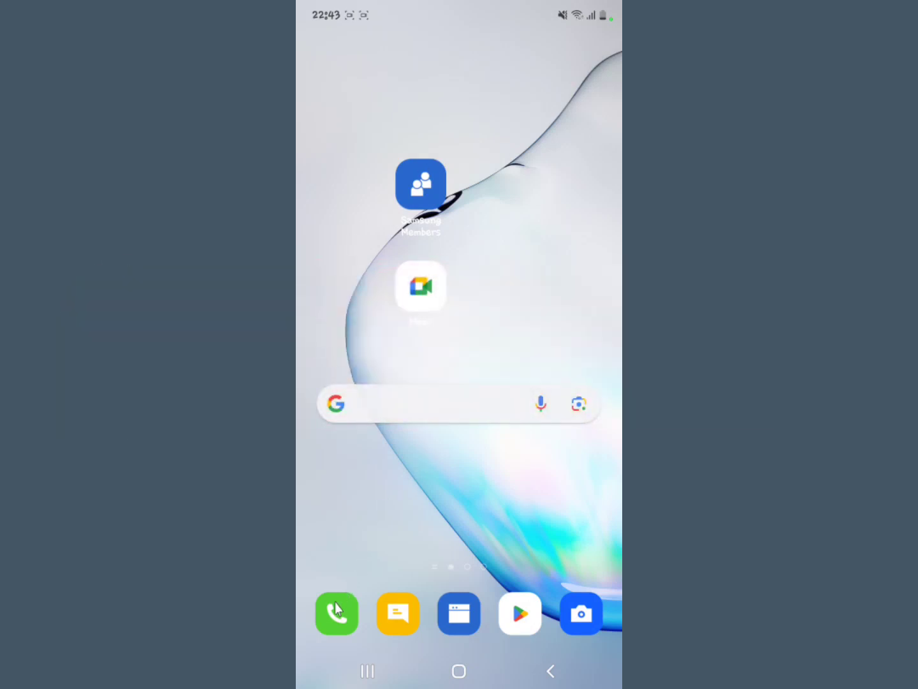
Launch the Phone app and show the More options menu on the Recents list.
{"action": "left_click", "coordinate": [337, 613]}
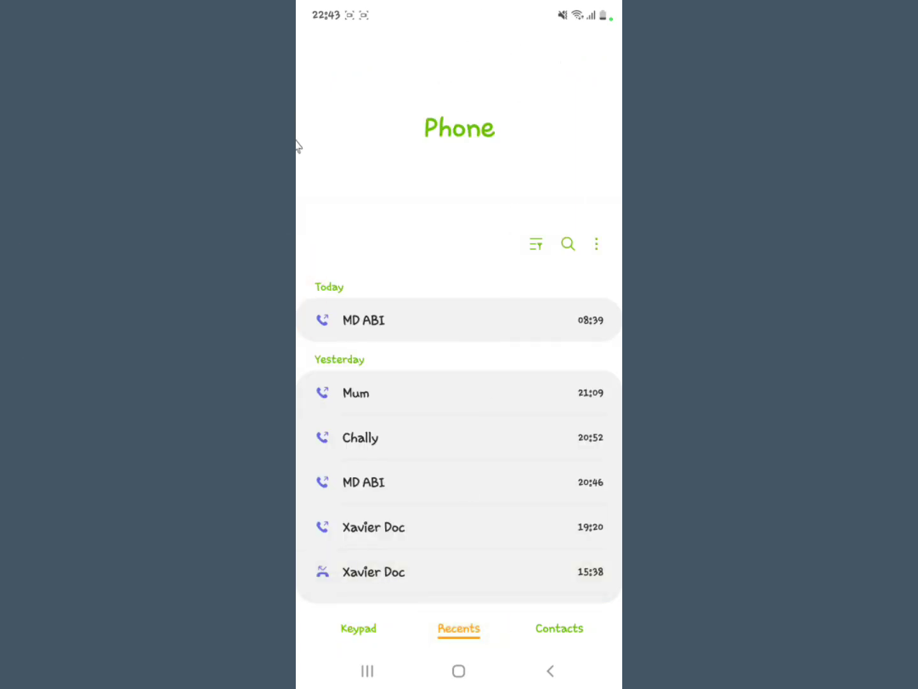
{"action": "mouse_move", "coordinate": [596, 244]}
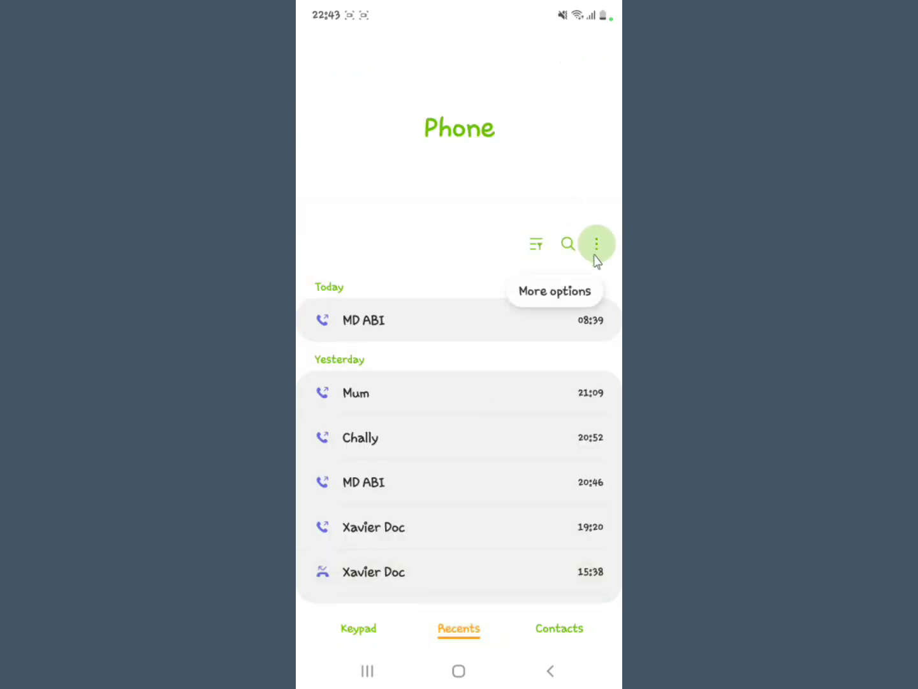
{"action": "left_click", "coordinate": [597, 244]}
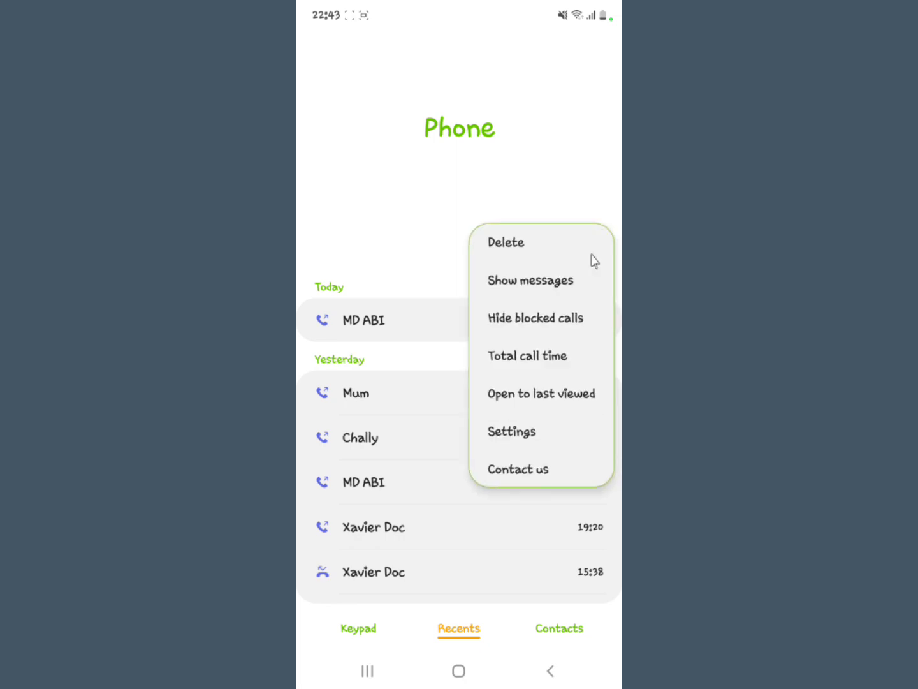
{"action": "mouse_move", "coordinate": [530, 357]}
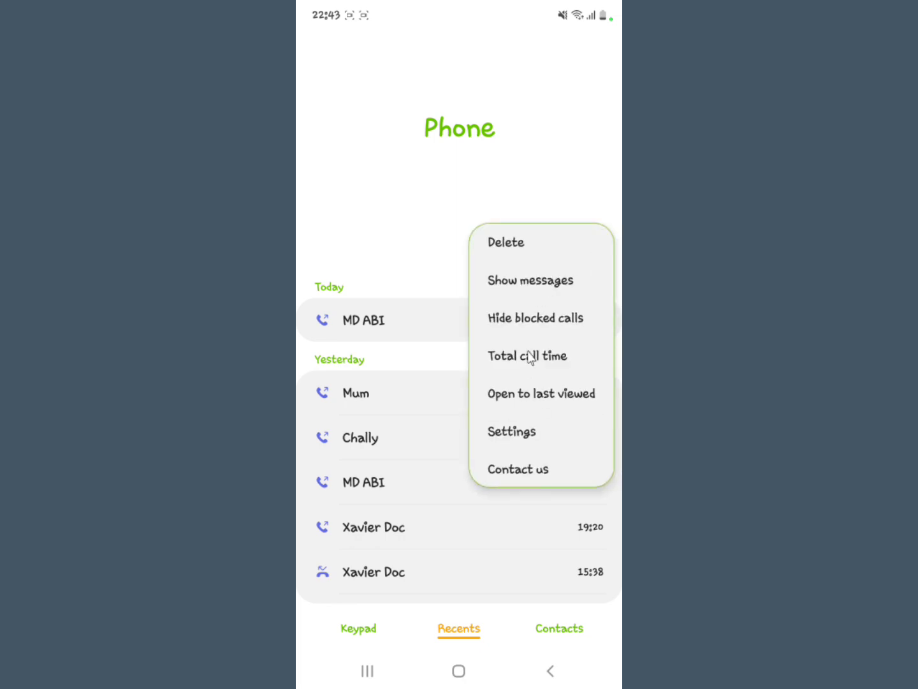
Choose Total call time to view recent, outgoing, incoming and all-call durations.
{"action": "left_click", "coordinate": [528, 355]}
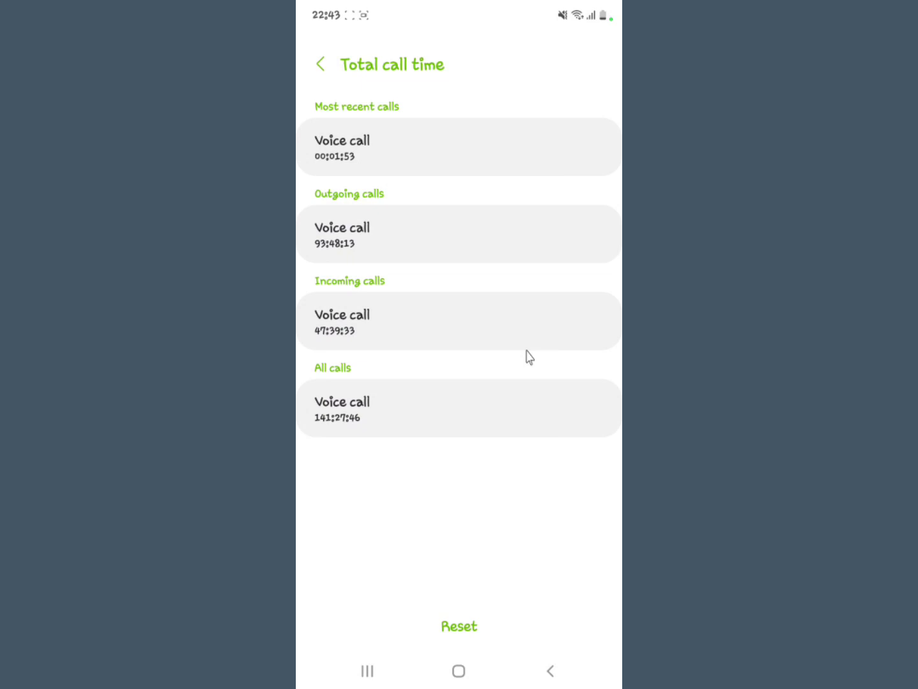
{"action": "mouse_move", "coordinate": [408, 134]}
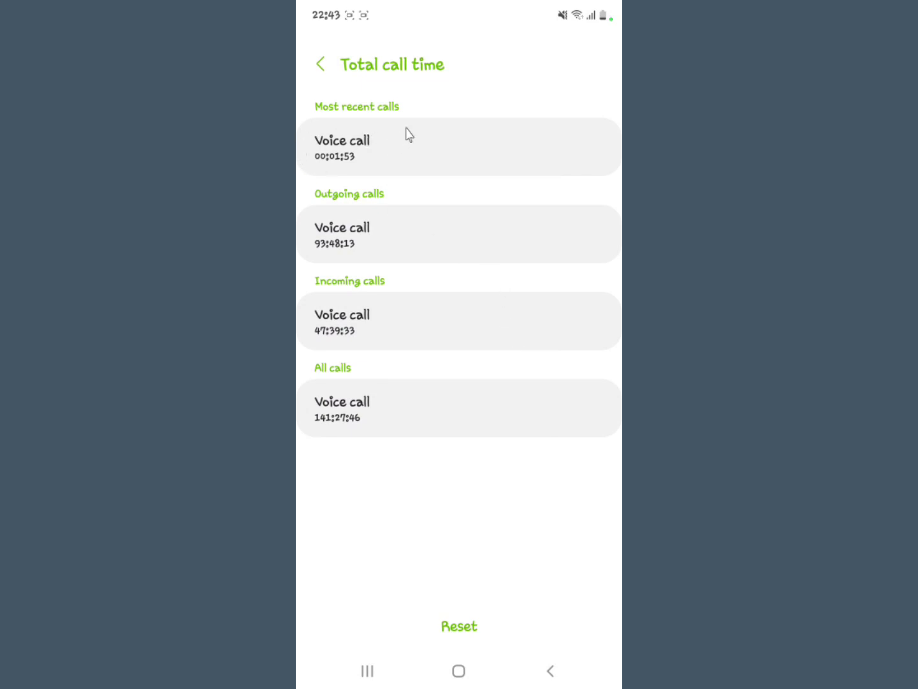
{"action": "mouse_move", "coordinate": [408, 82]}
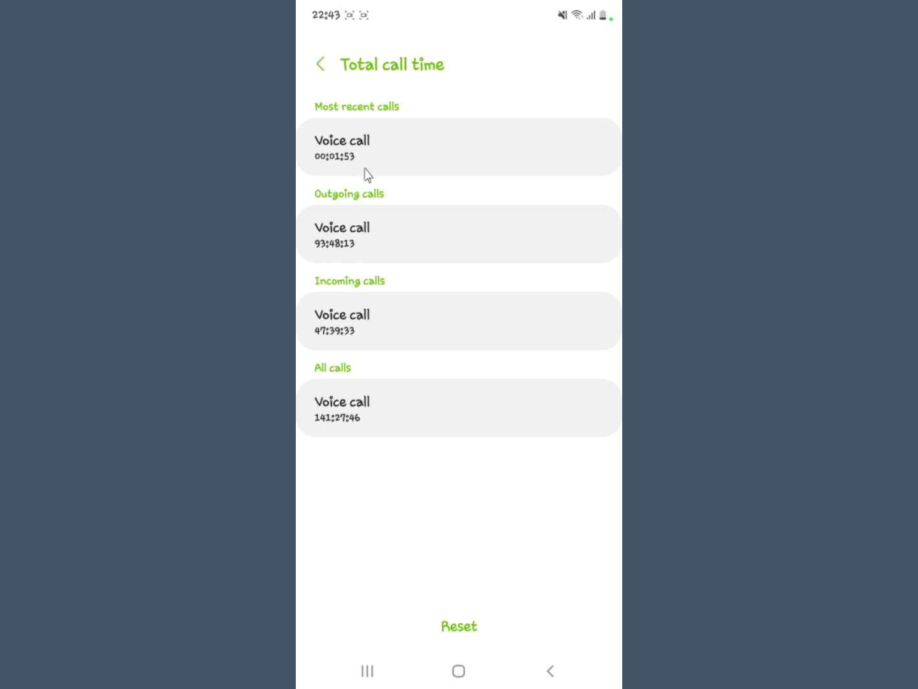
{"action": "mouse_move", "coordinate": [348, 171]}
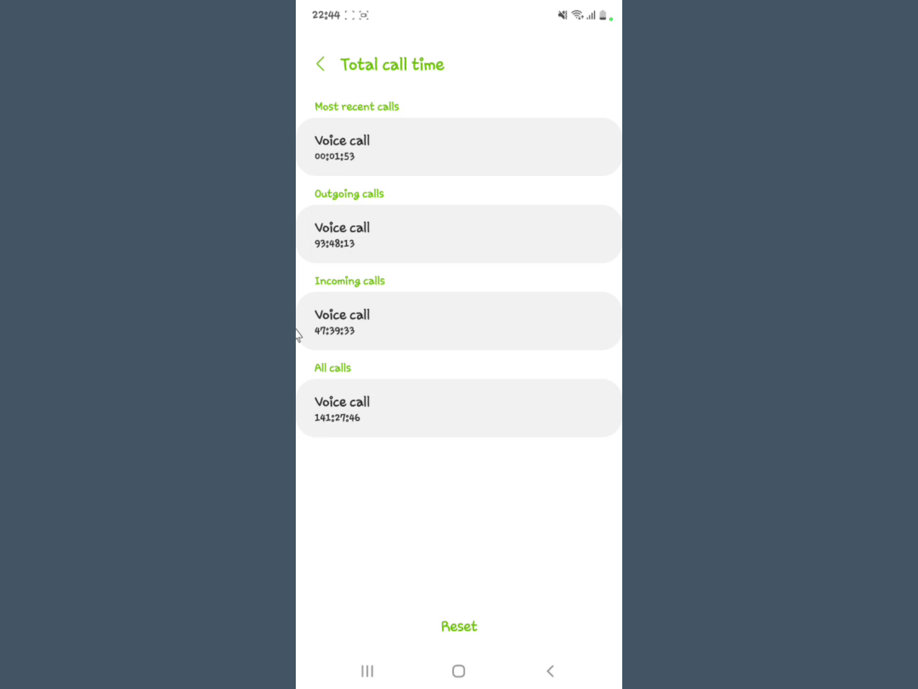
{"action": "mouse_move", "coordinate": [342, 381]}
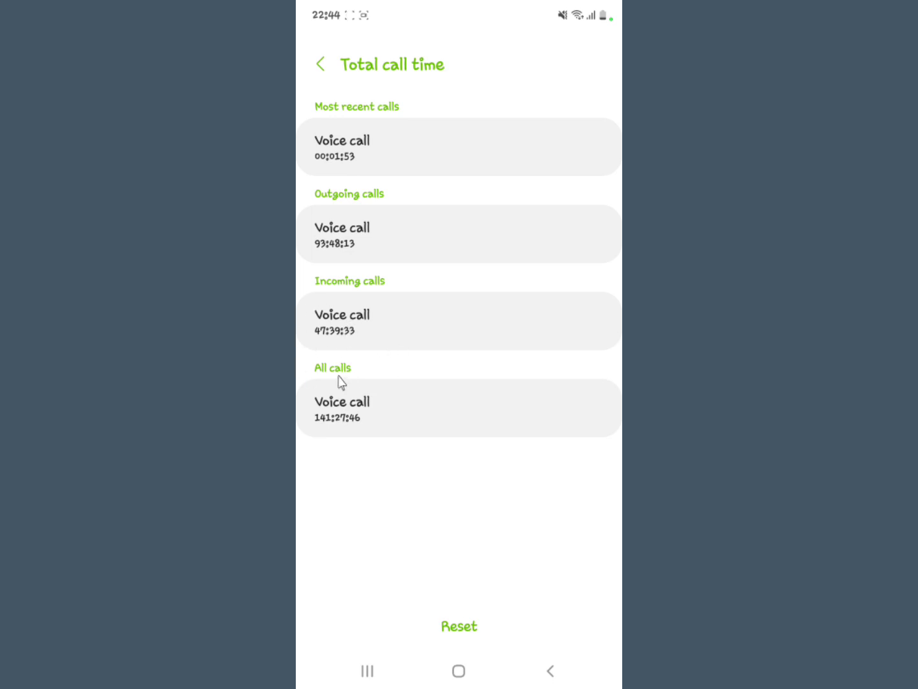
{"action": "mouse_move", "coordinate": [346, 435]}
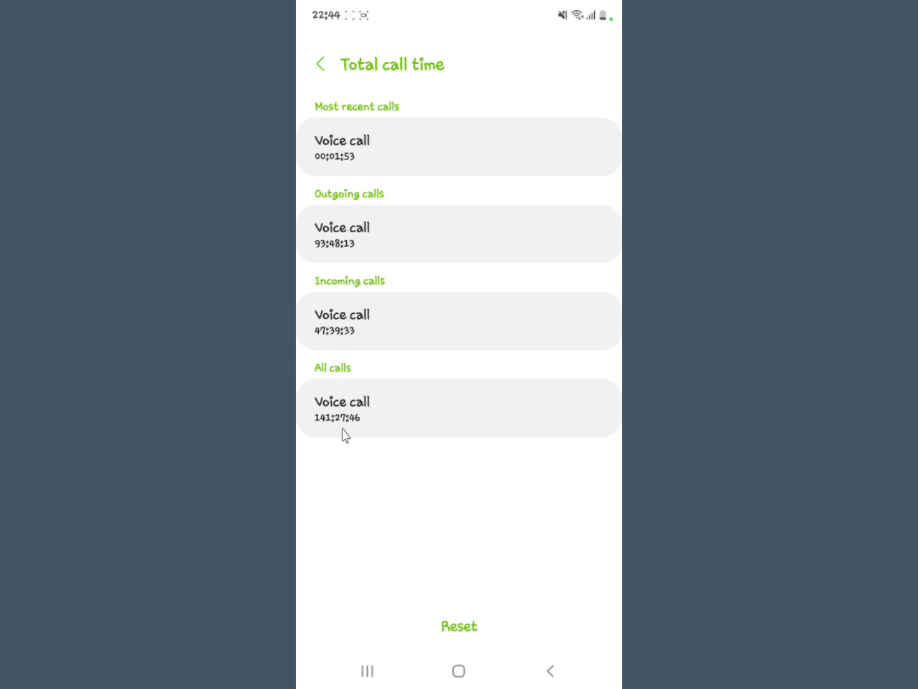